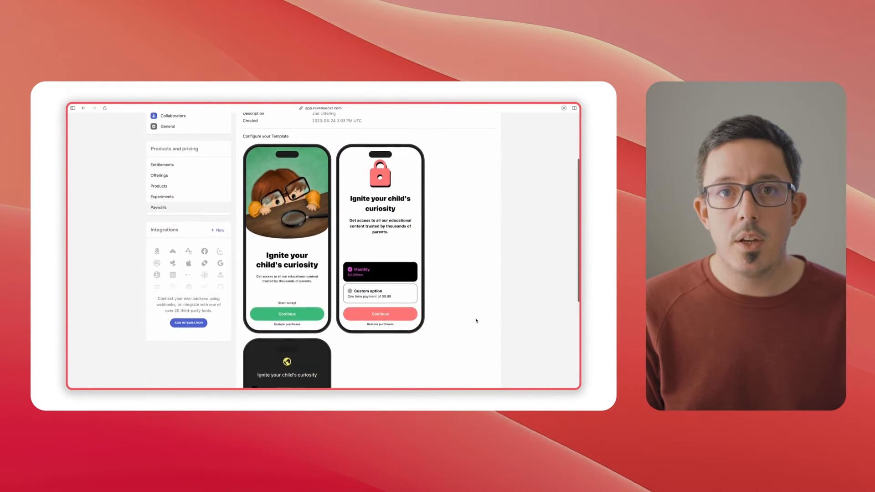
Select the second paywall template, the one with the lock illustration and selectable packages.
scroll(down, 3)
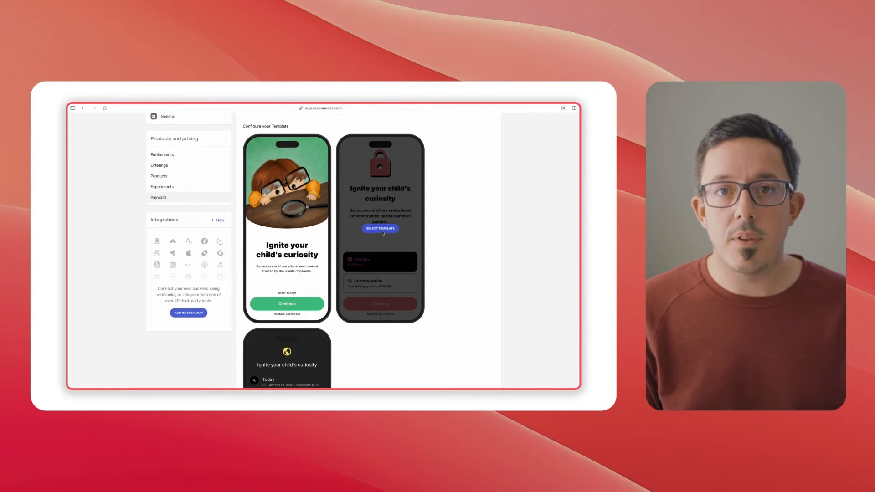
click(379, 228)
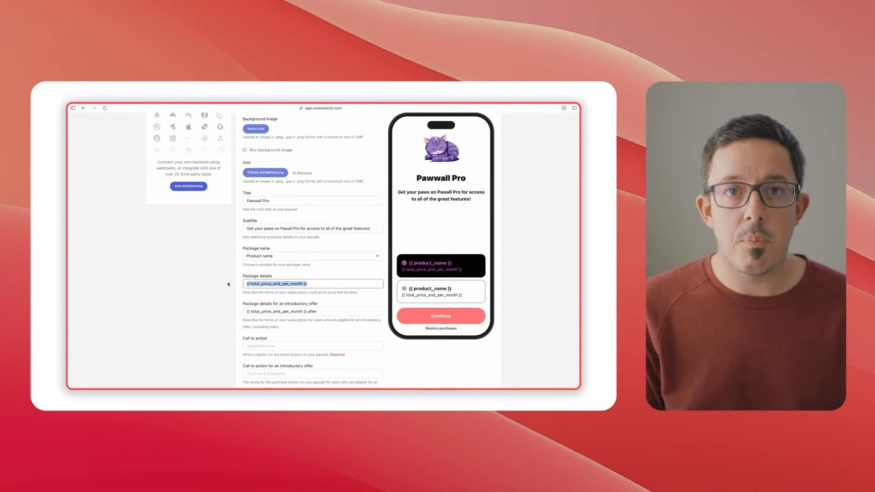
Fill the paywall editor with the Pawwall Pro title, subtitle, cat icon, colours and terms/privacy URLs.
scroll(down, 3)
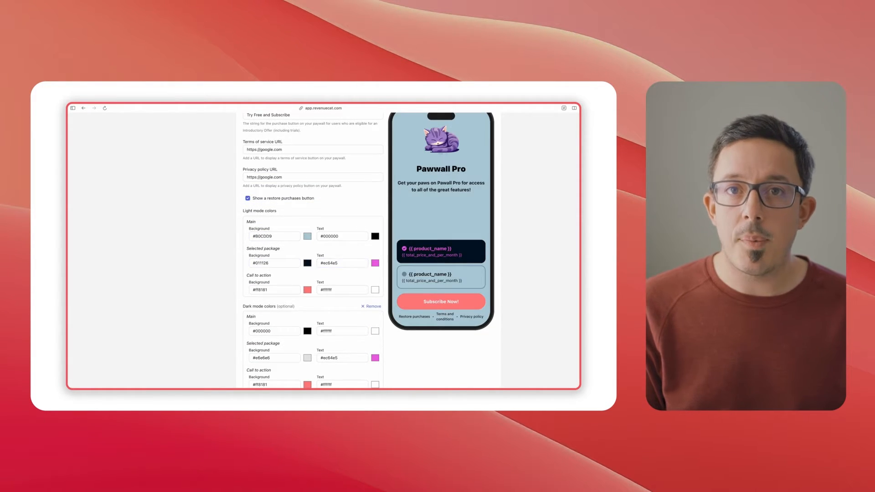
click(308, 289)
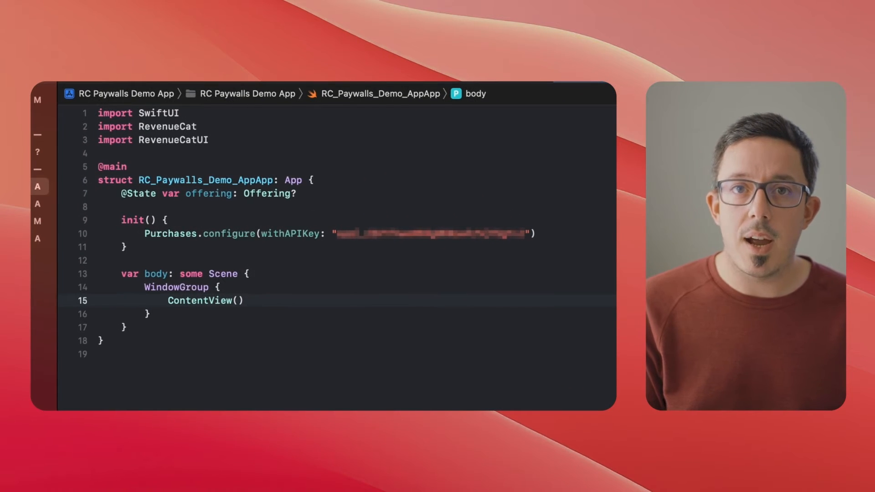
Add .presentPaywallIfNeeded(requiredEntitlementIdentifier: "Pro") beneath ContentView().
key(Return)
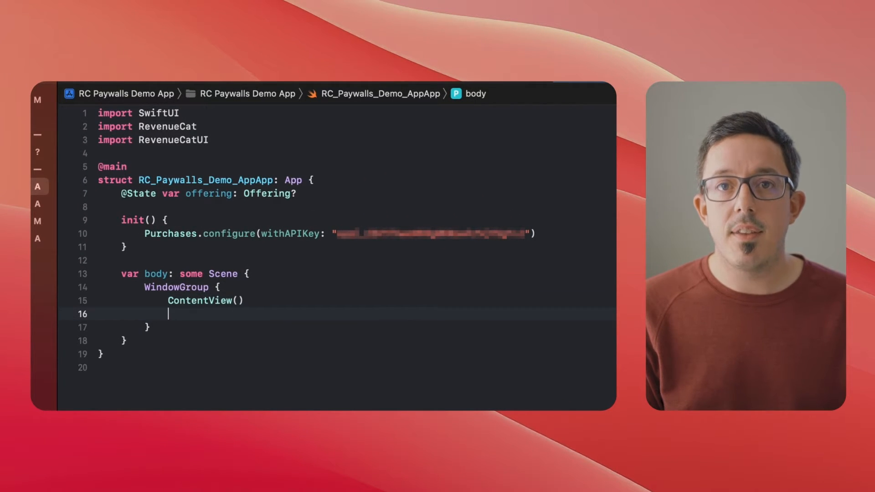
text(.presentpaywallifn)
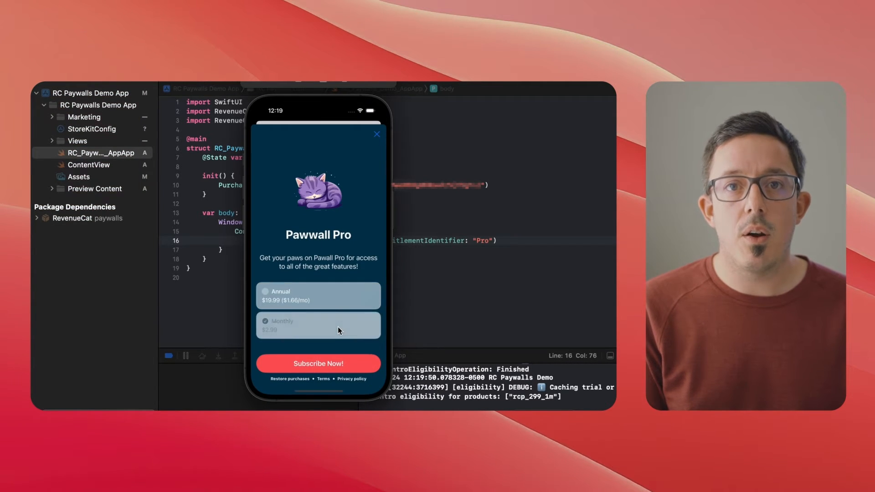
Tap Subscribe Now! in the simulator and confirm the StoreKit test purchase.
click(318, 363)
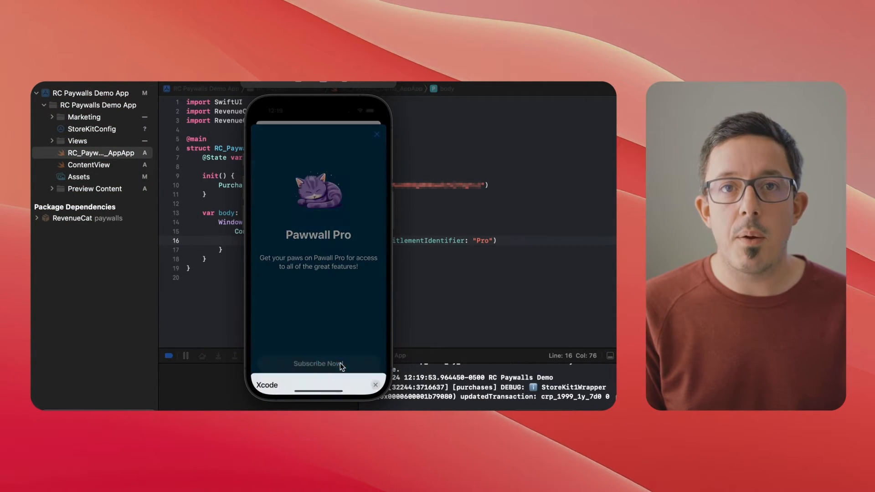
click(317, 364)
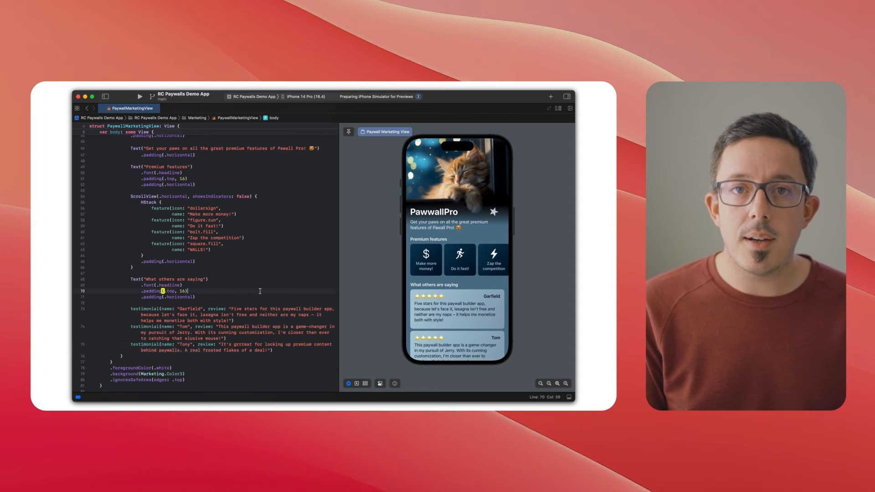
Add .paywallFooter(condensed: true) to PaywallMarketingView and select the Annual plan in the preview.
text(.)
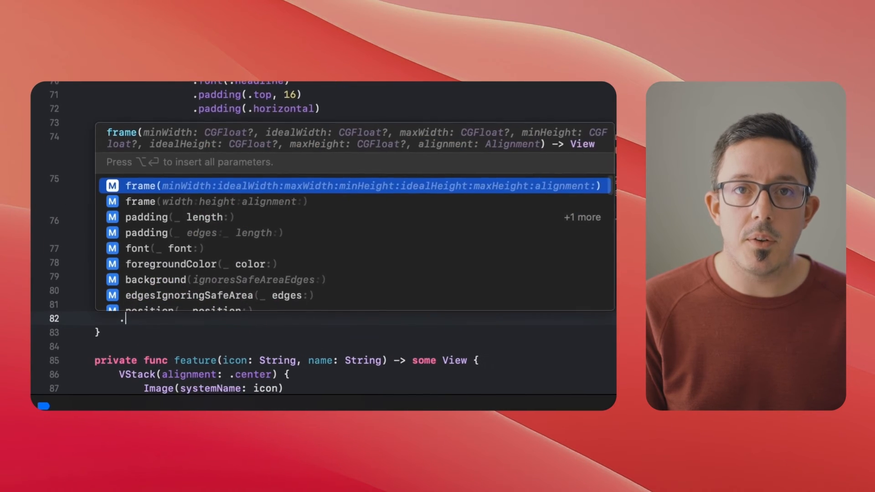
text(foot)
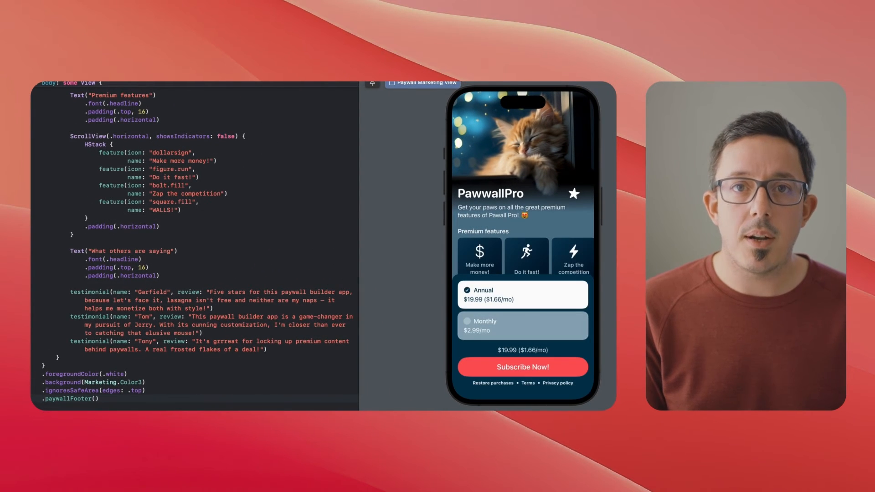
scroll(down, 3)
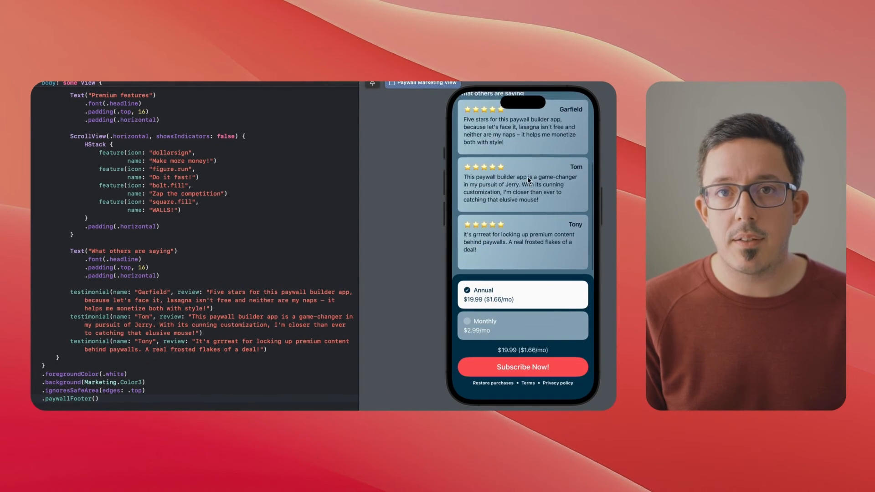
text(condensed: true)
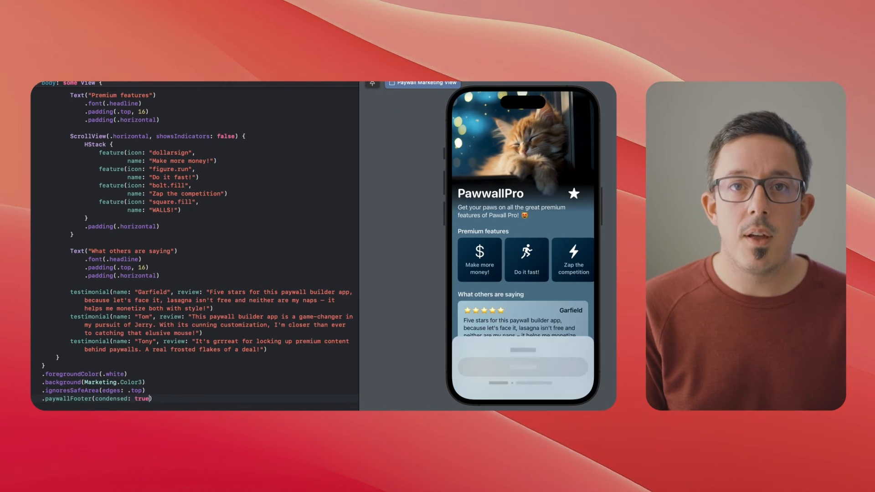
scroll(down, 3)
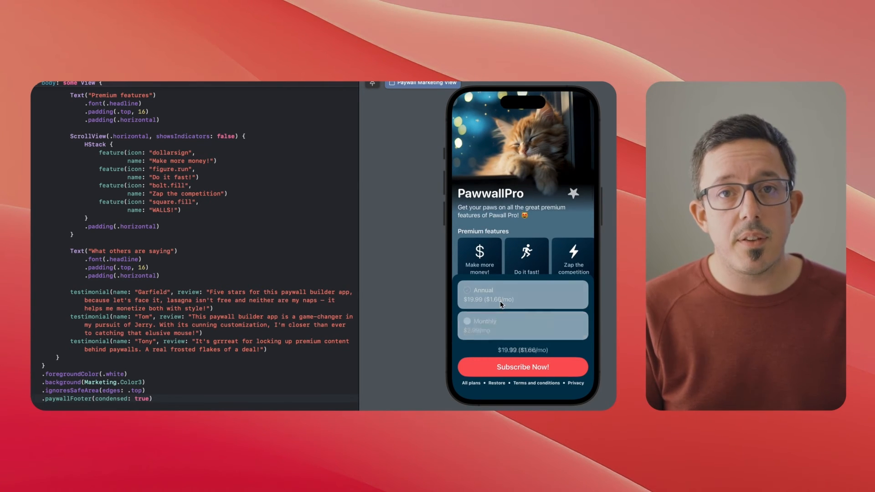
click(522, 295)
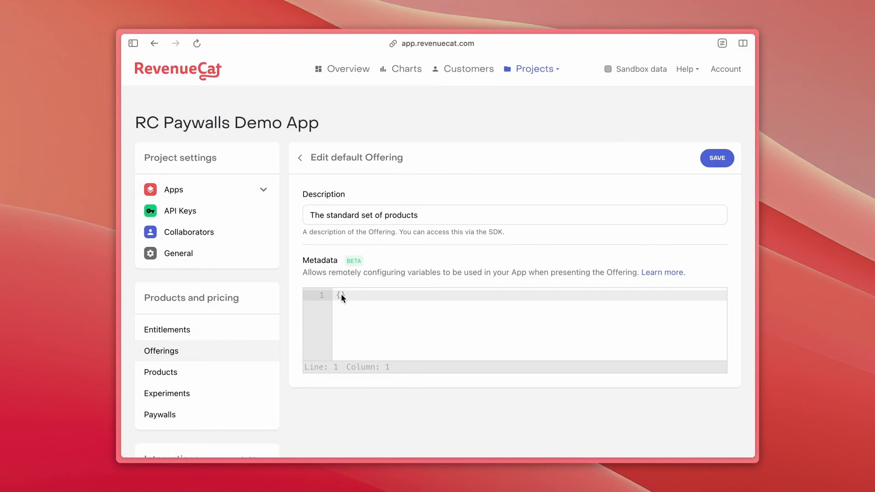
Enter metadata JSON with paywall-cta-copy "Subscribe!" and use-paywall-experiment true, then save the Offering.
text("payw")
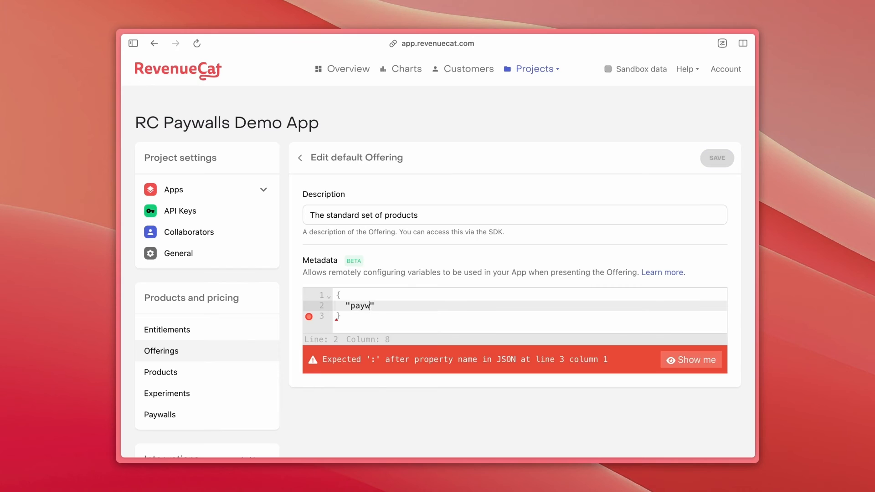
text(all-cta-copy)
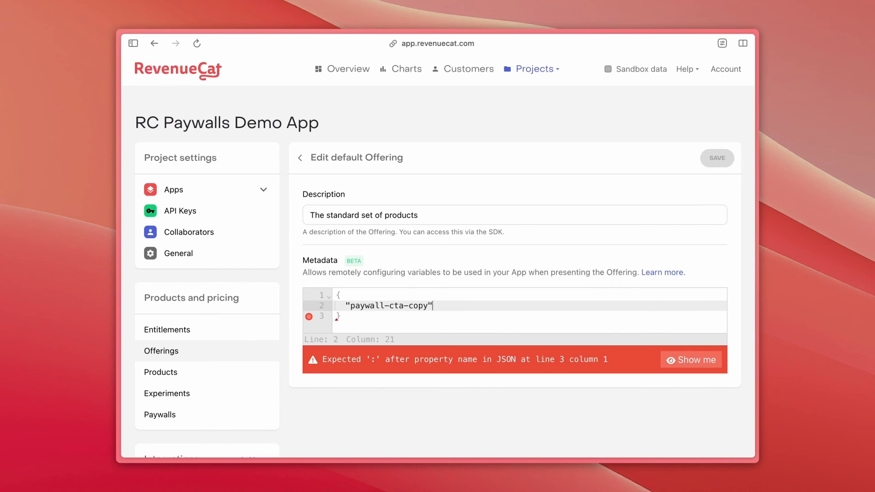
text(: "Subscr)
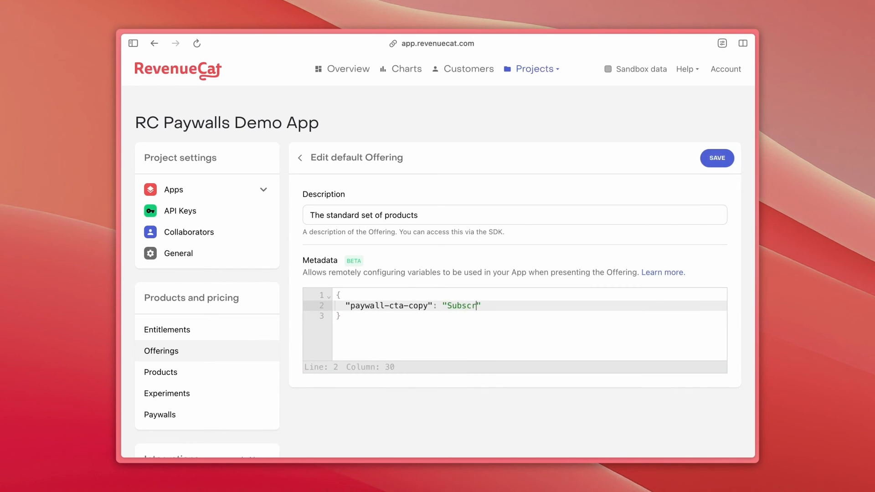
text(ibe!",)
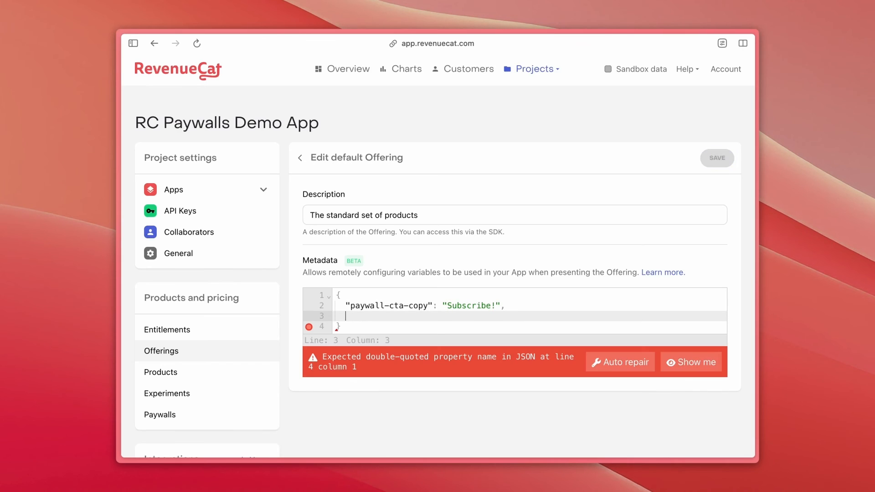
text("use-)
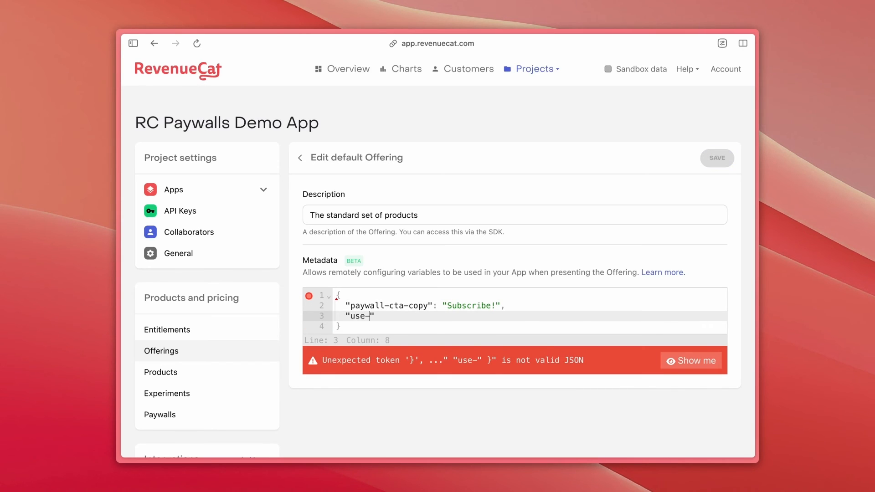
text(paywall-experiments)
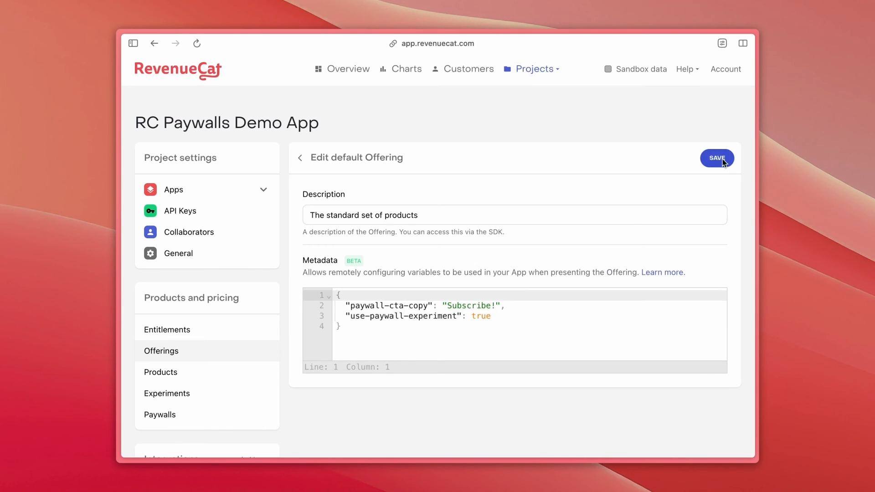
click(718, 158)
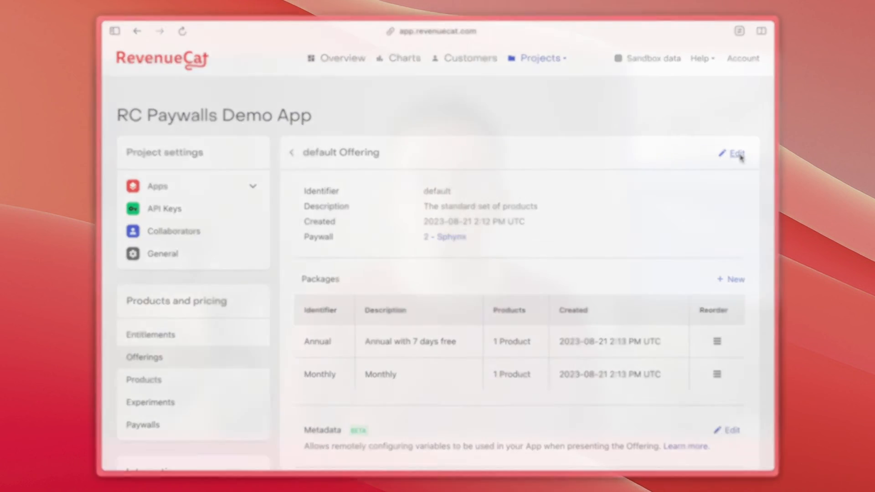